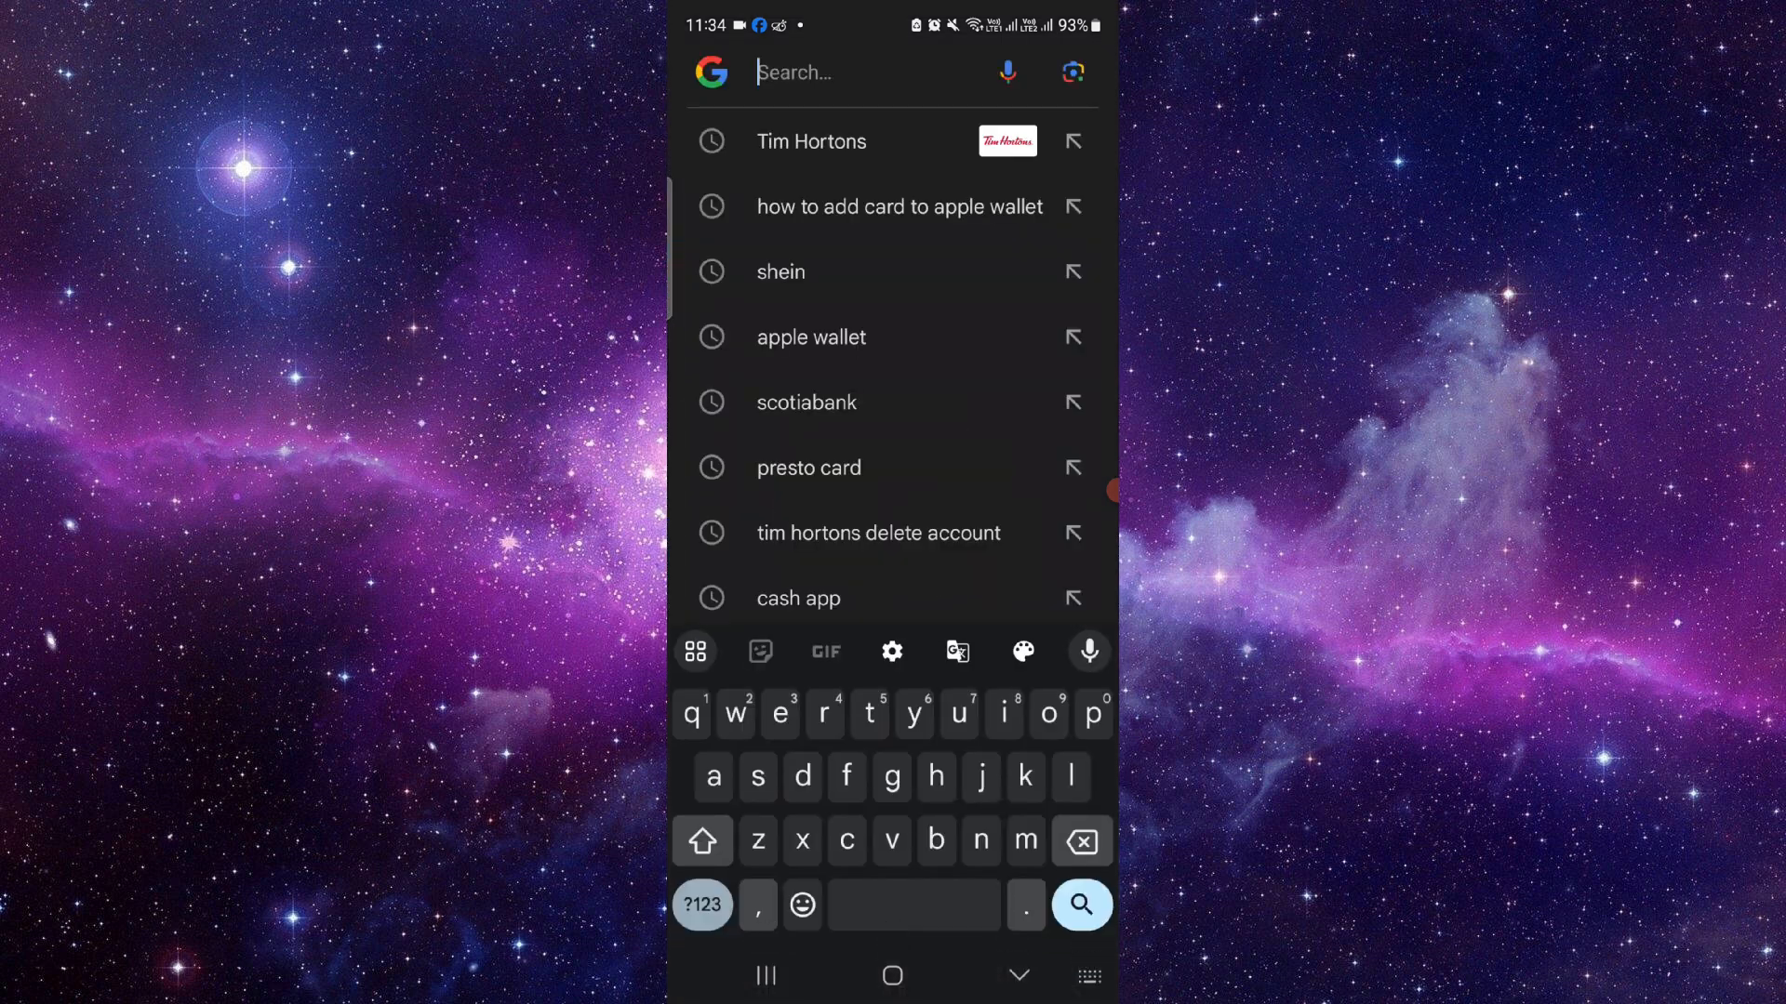
- Search Google for 'close wells fargo account' and open the wellsfargo.com open-or-close account page
type("close")
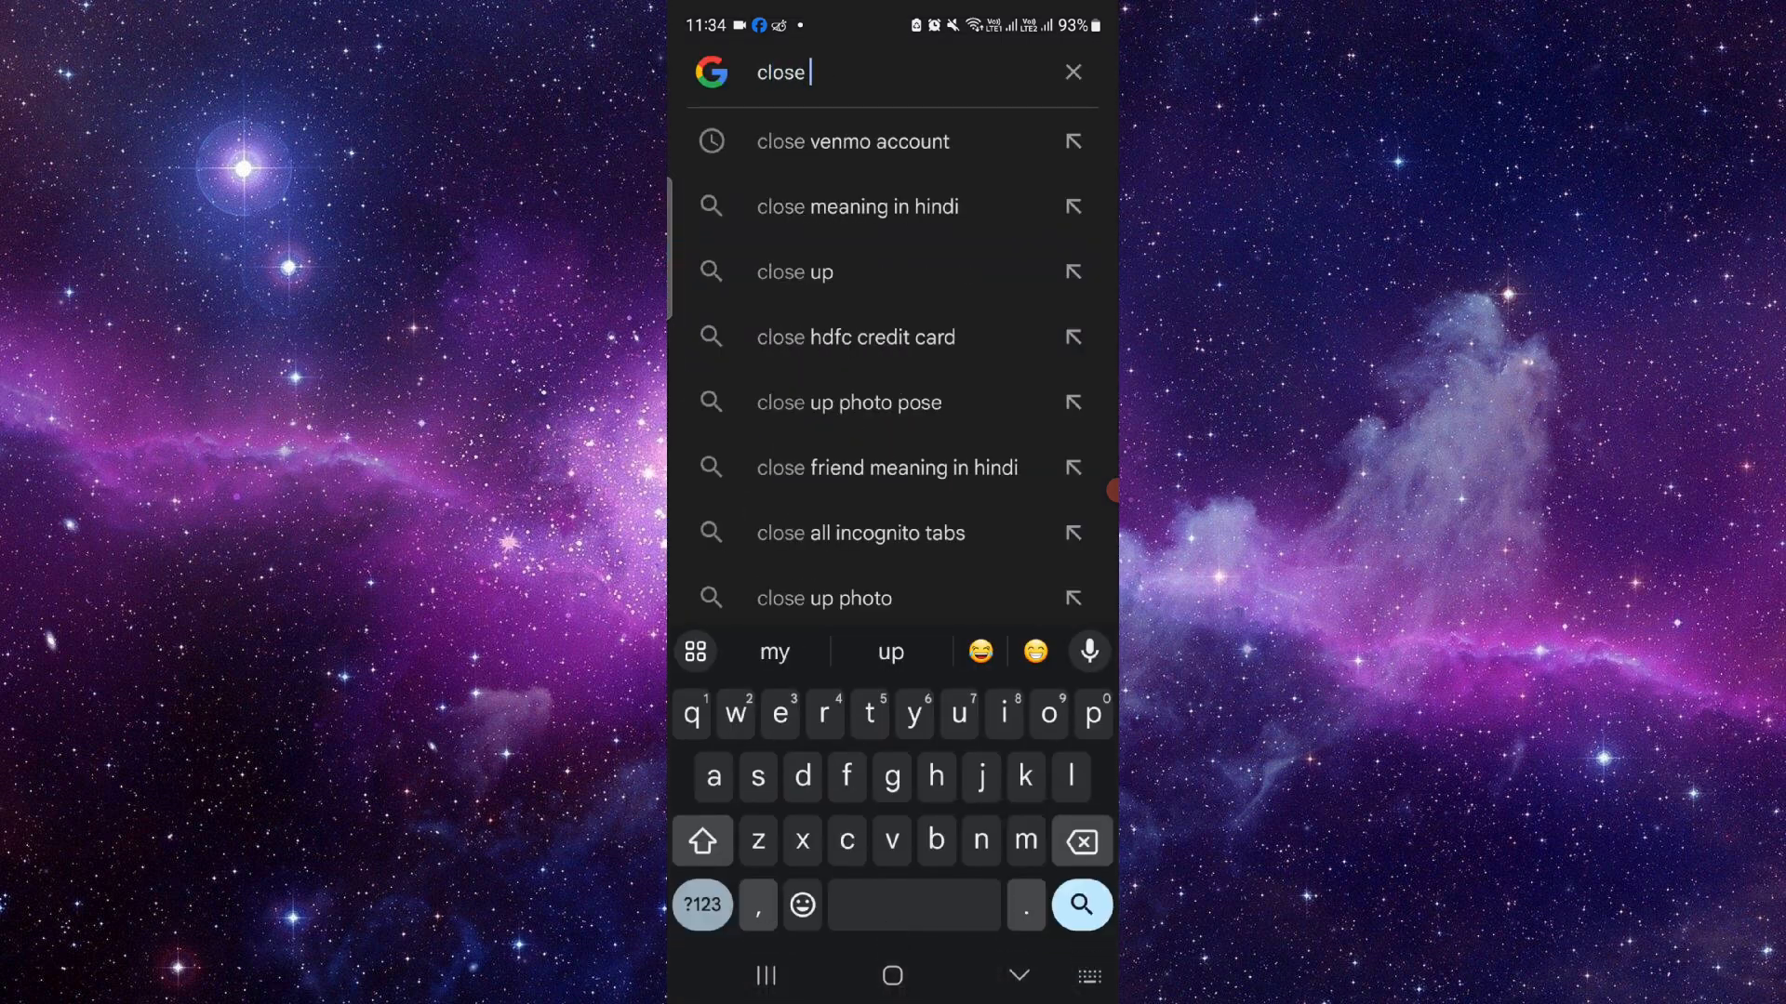
type("wells")
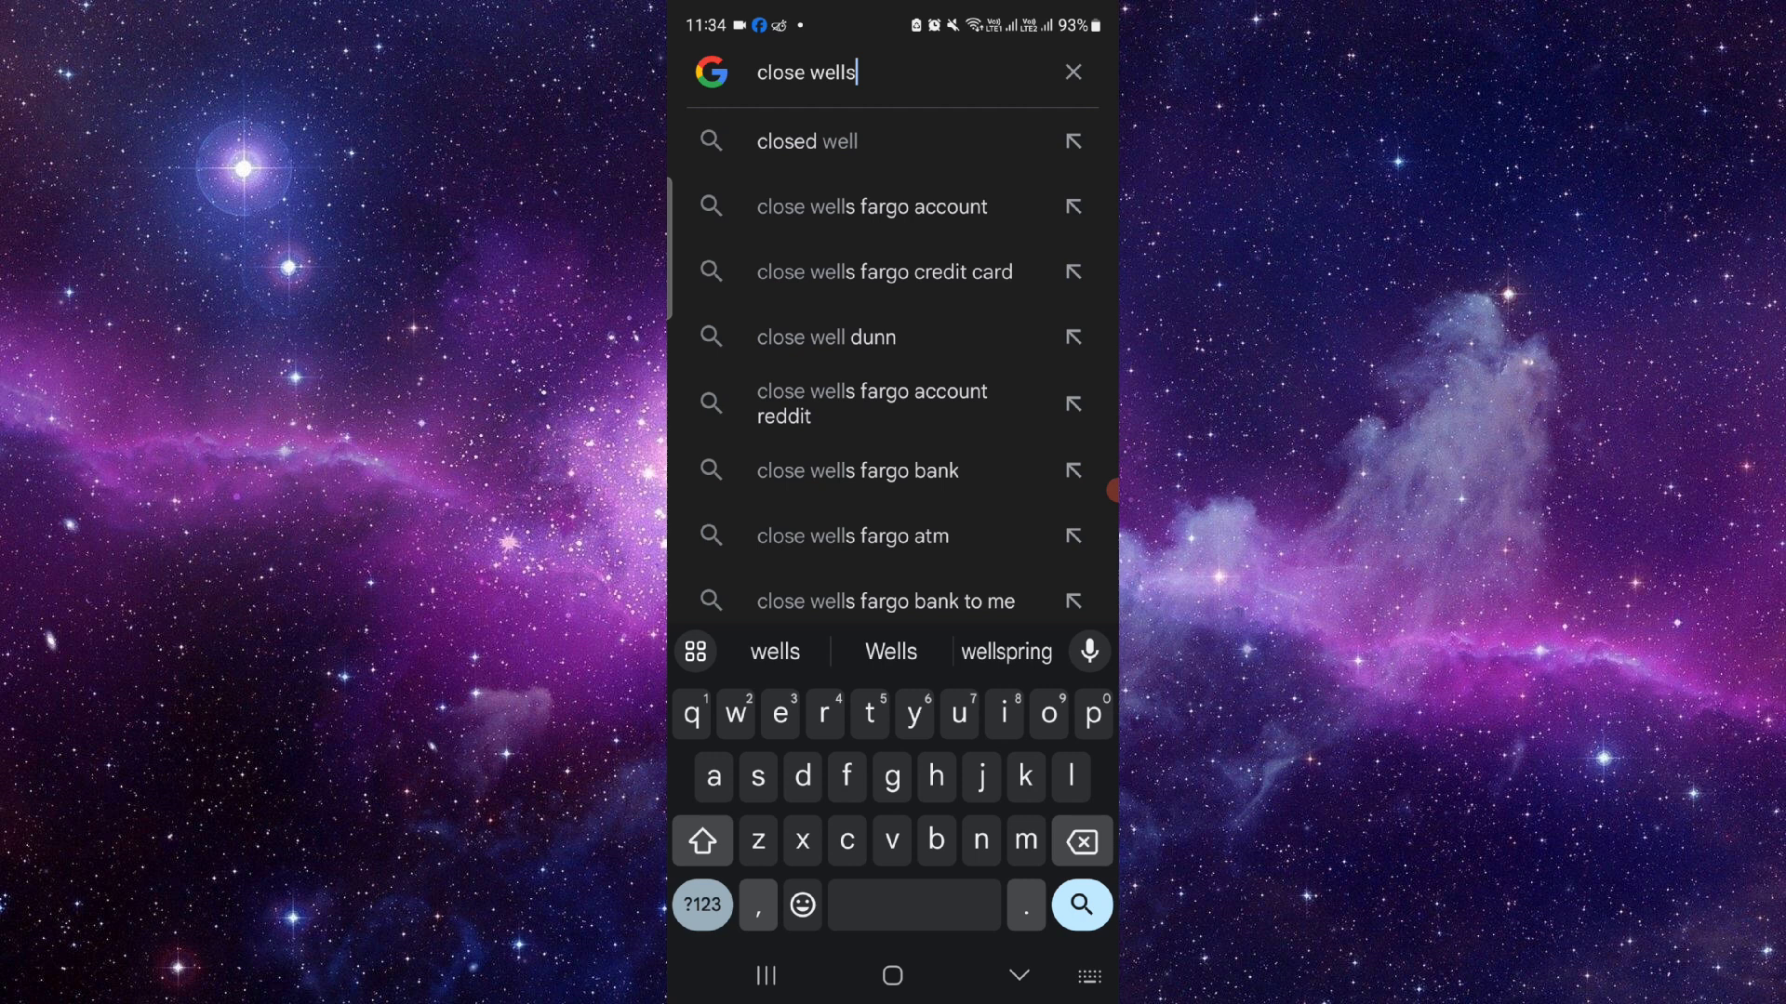
left_click(873, 207)
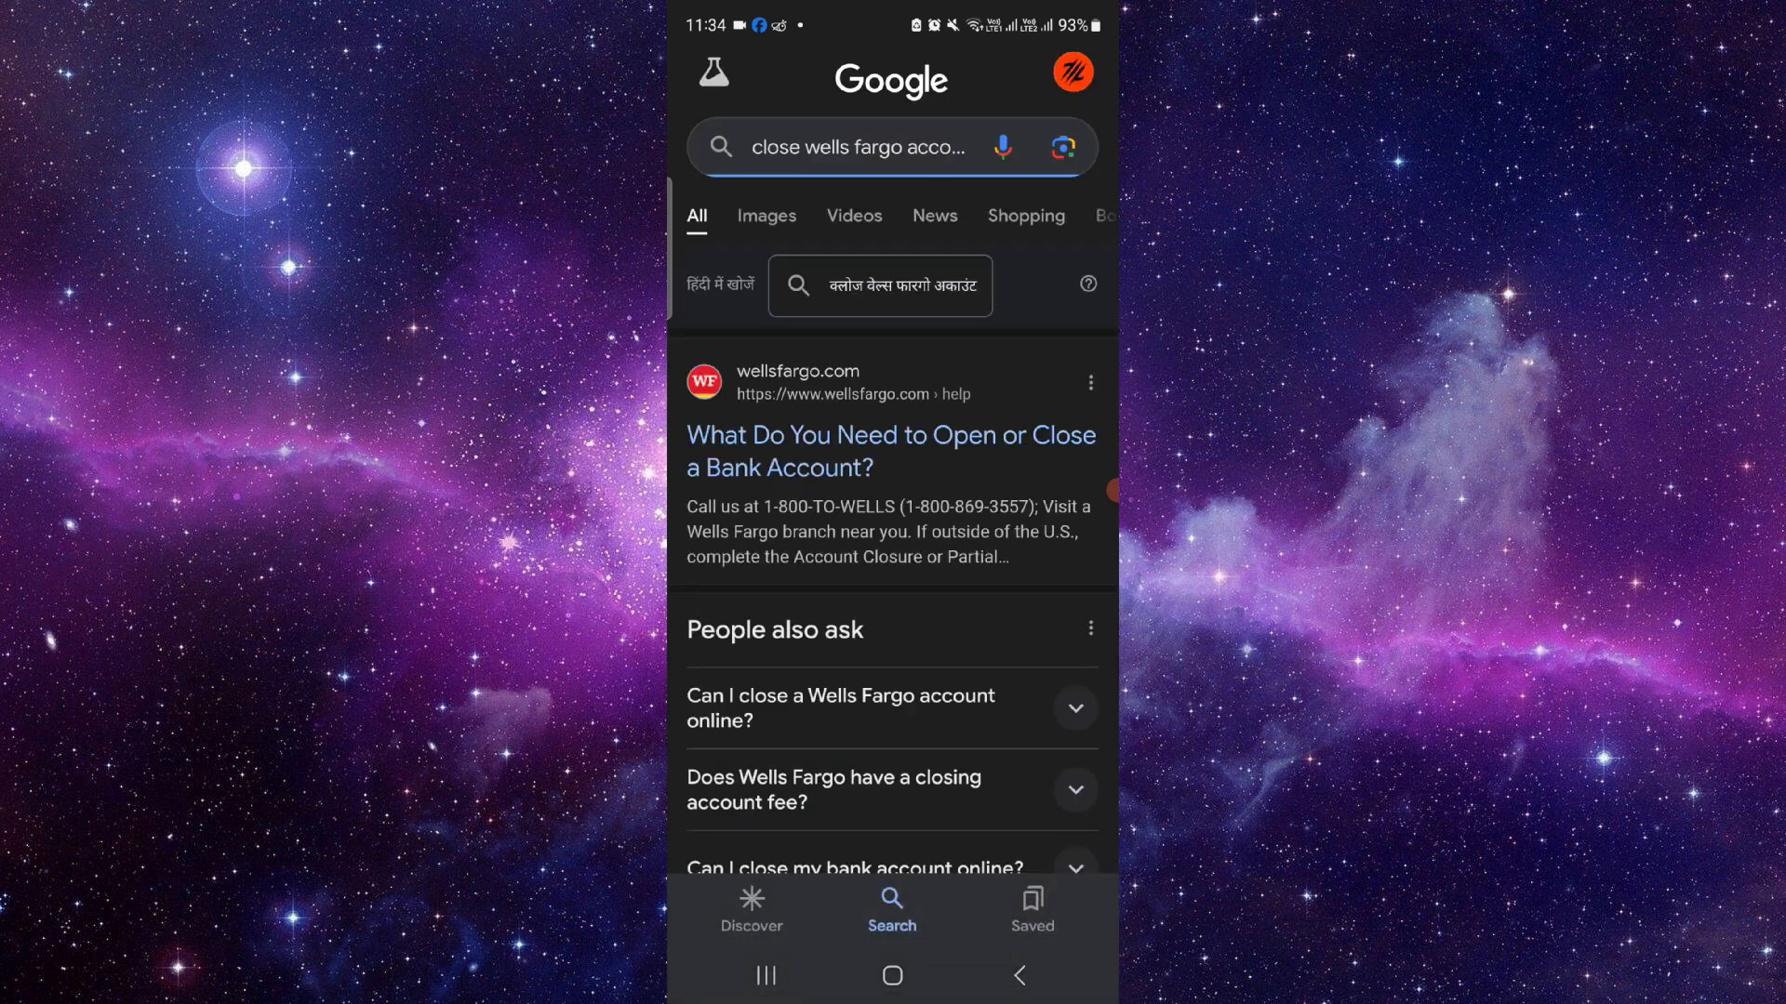
left_click(891, 451)
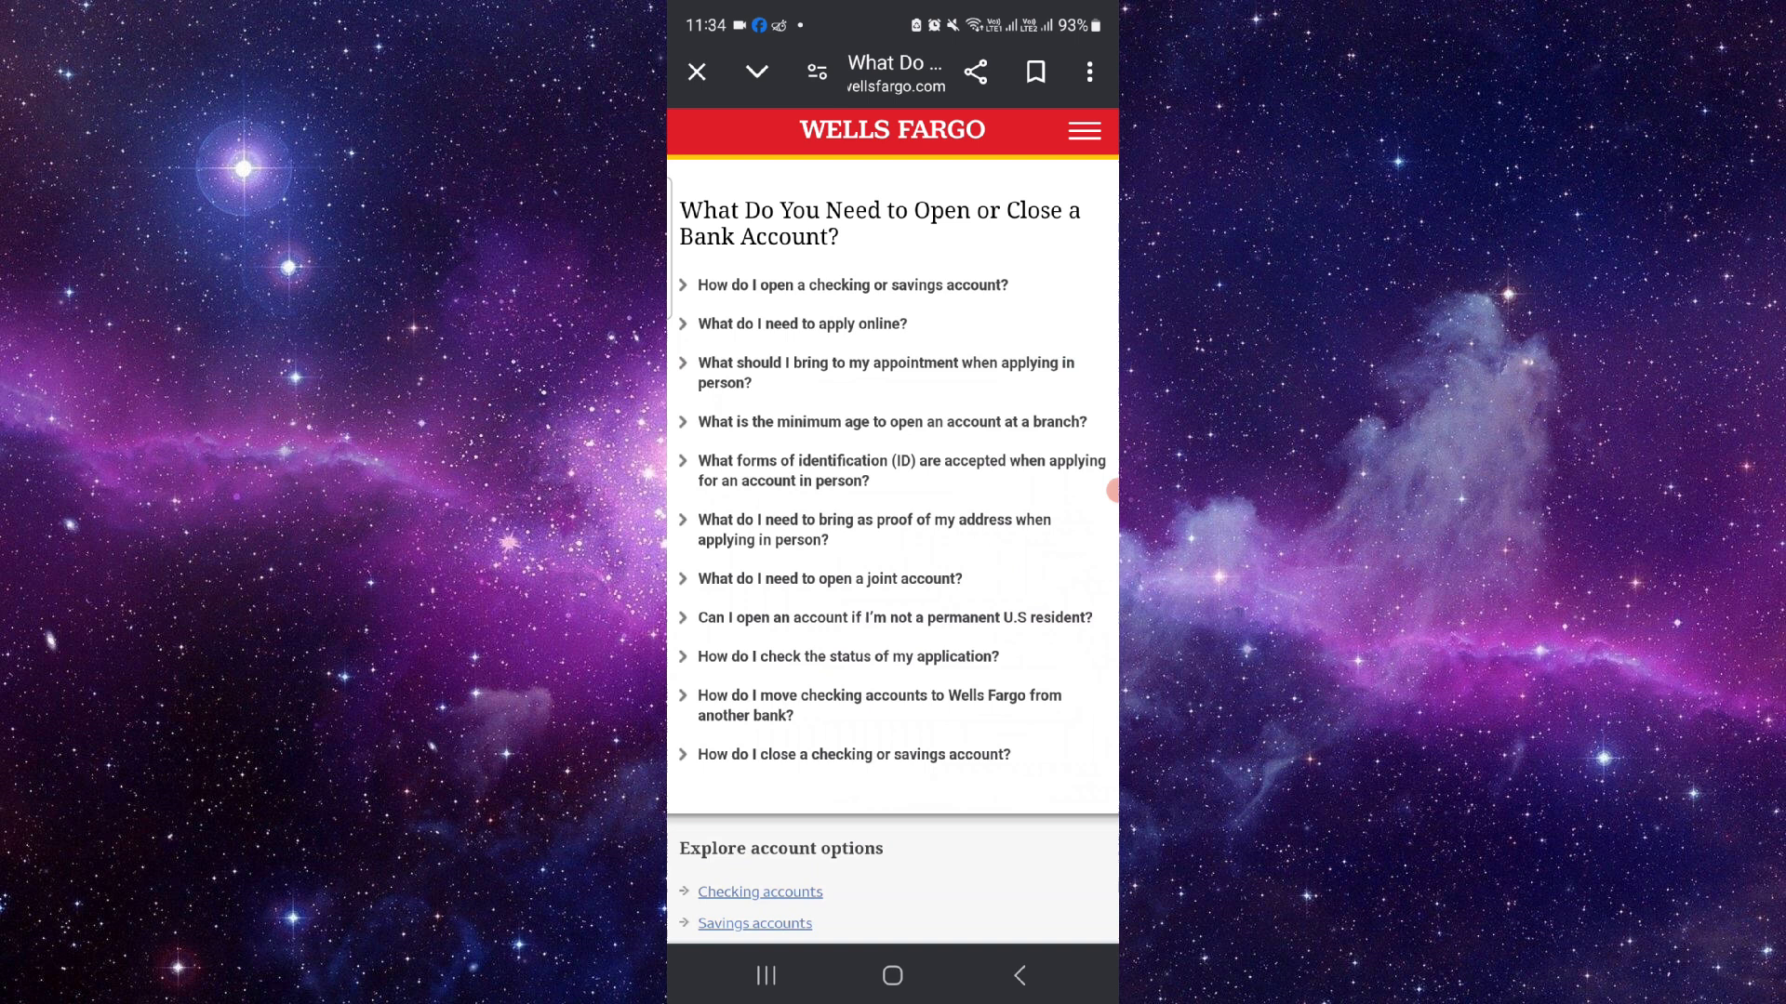
- Read the Wells Fargo page down to its footnotes and disclosures, then go to the home screen
scroll("down", 3)
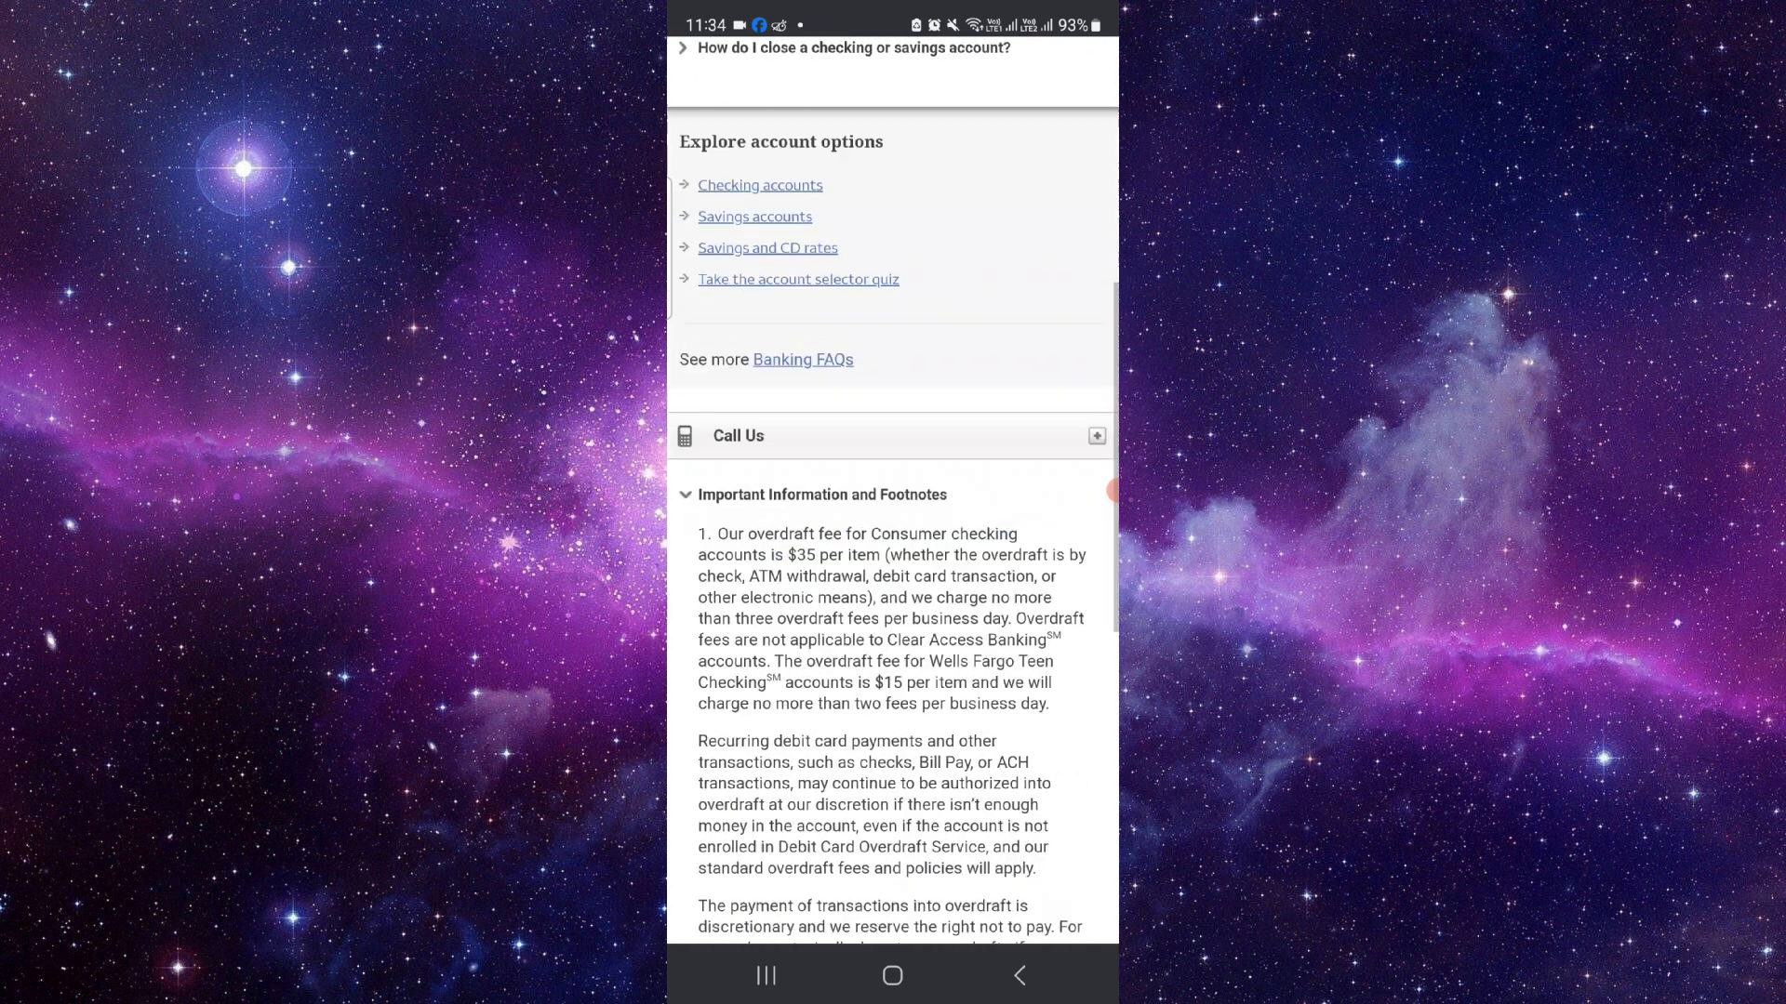
scroll("down", 3)
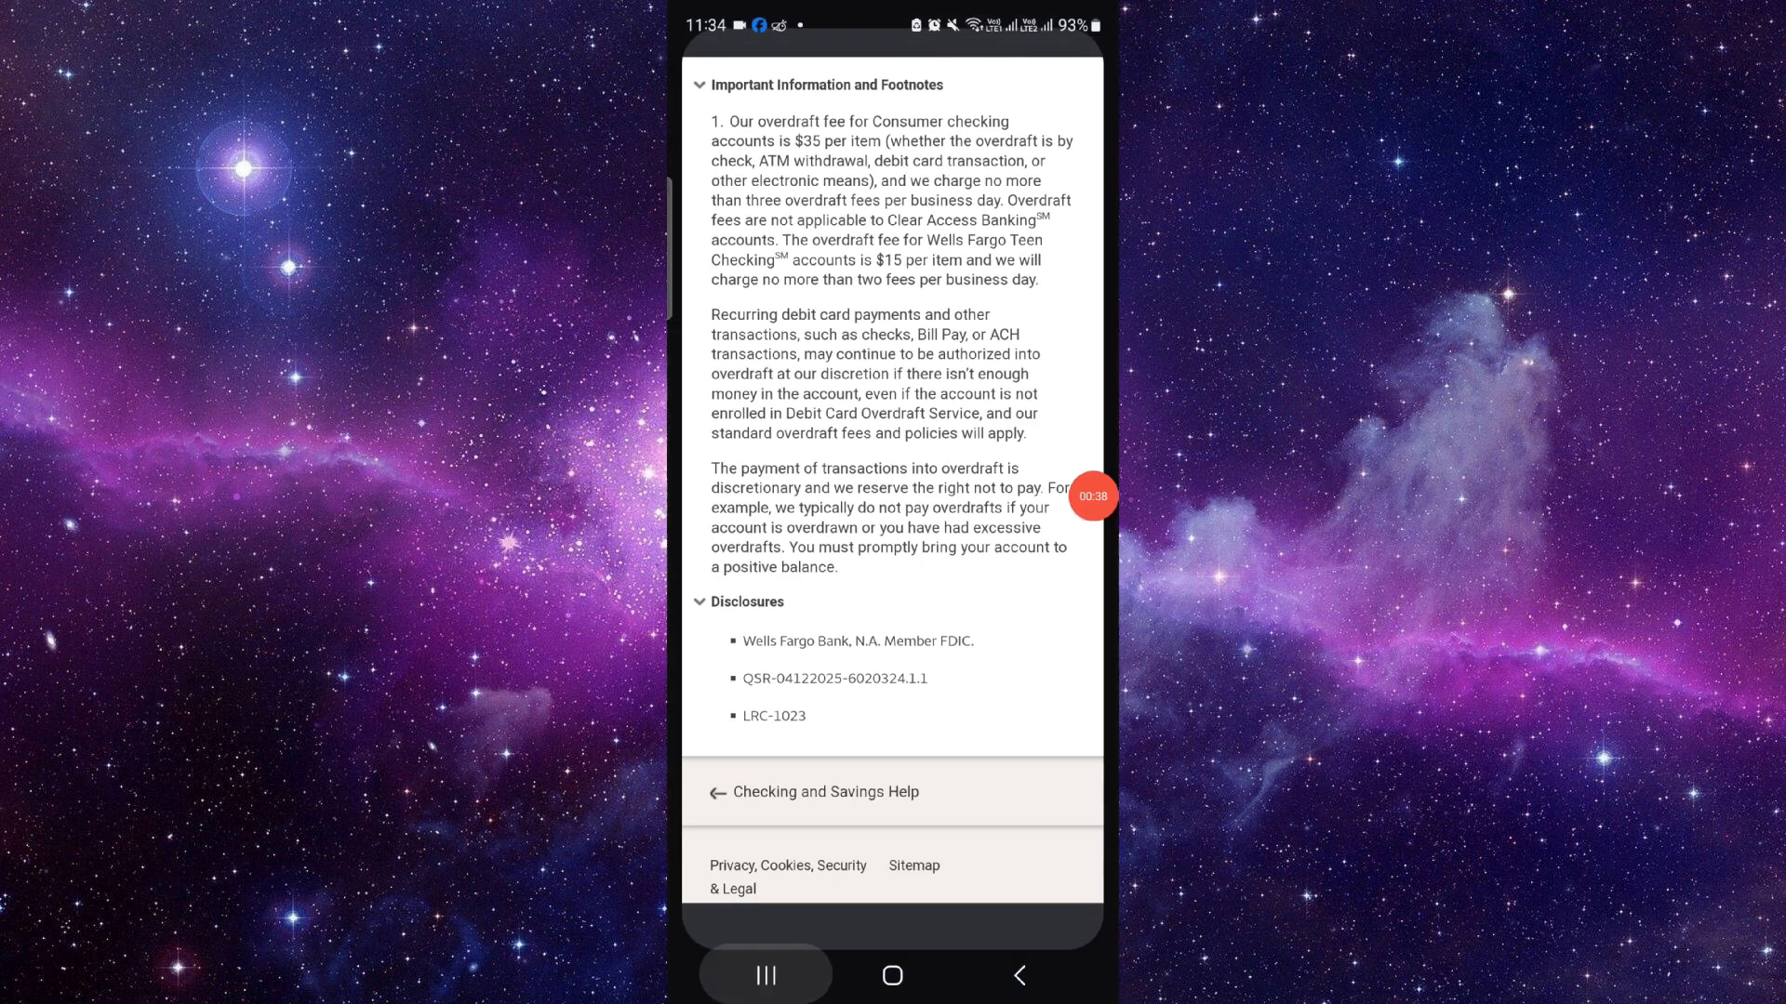
left_click(892, 976)
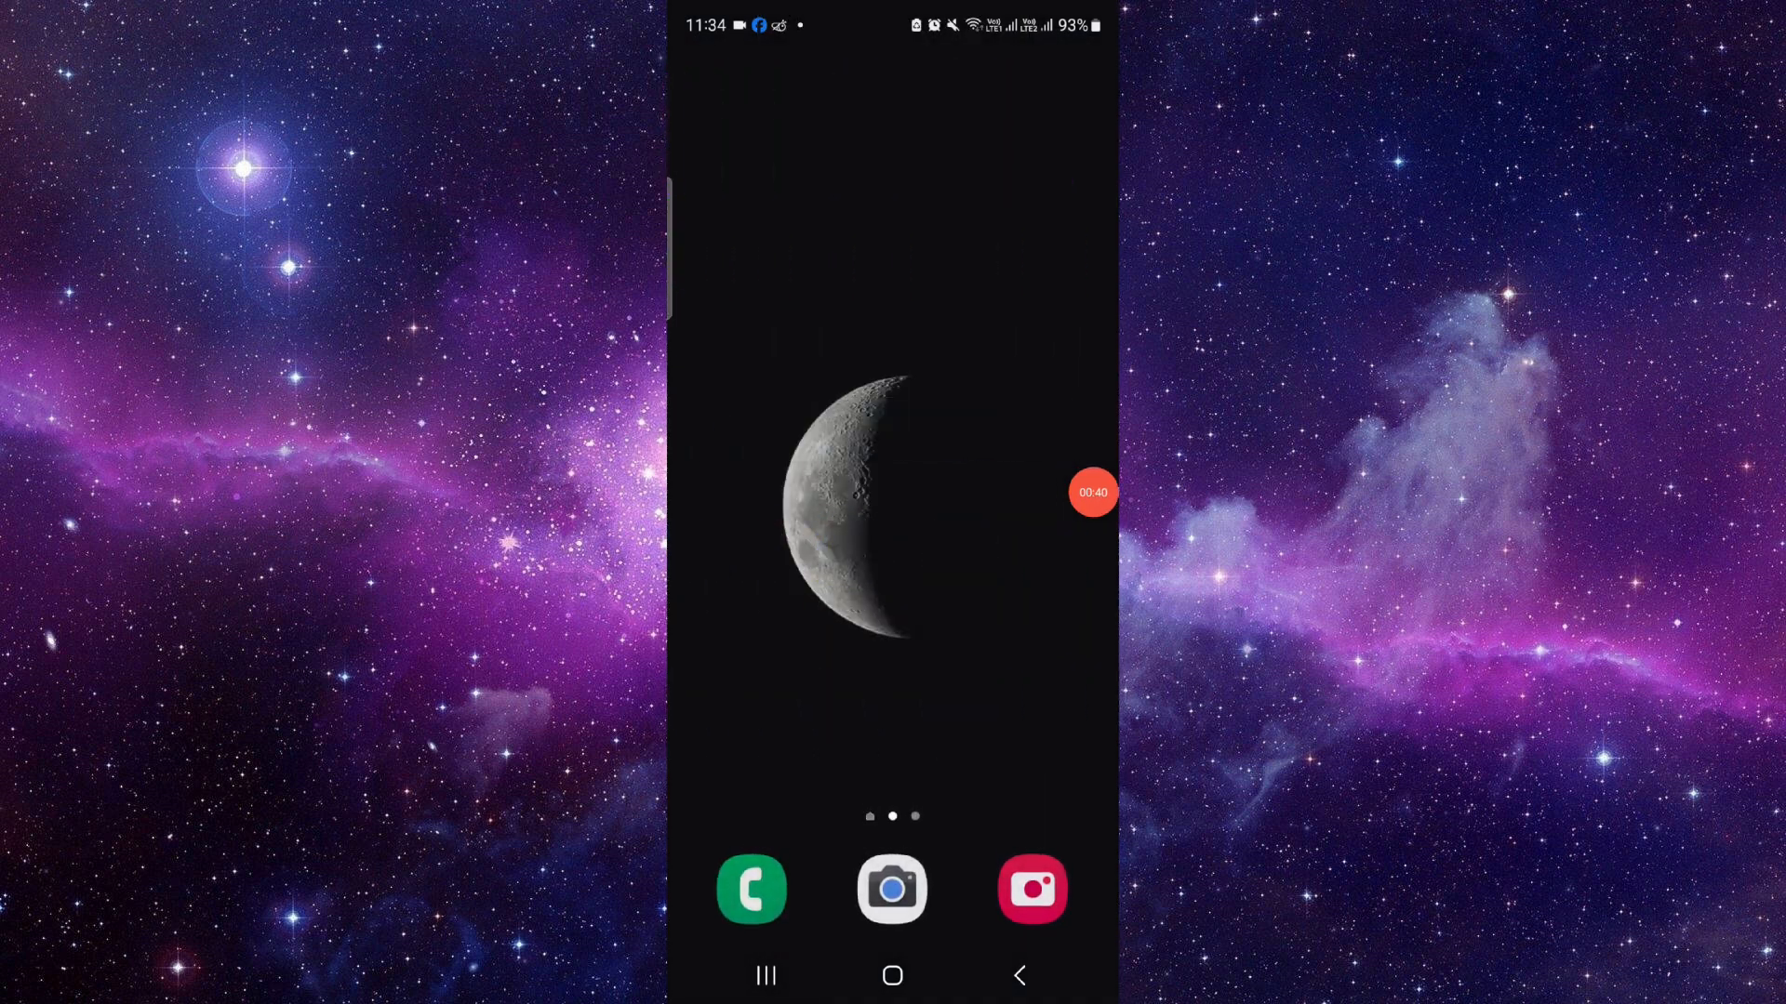